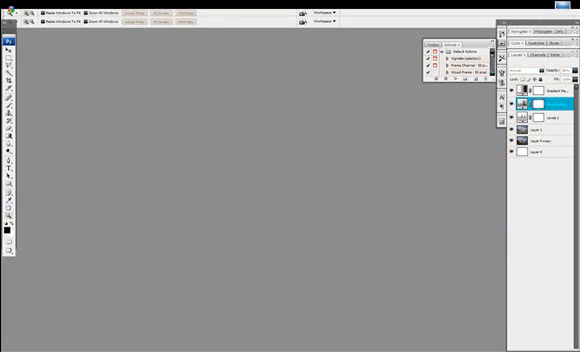
Open the city street photo with the billboard and curving road through File > Open.
click(11, 10)
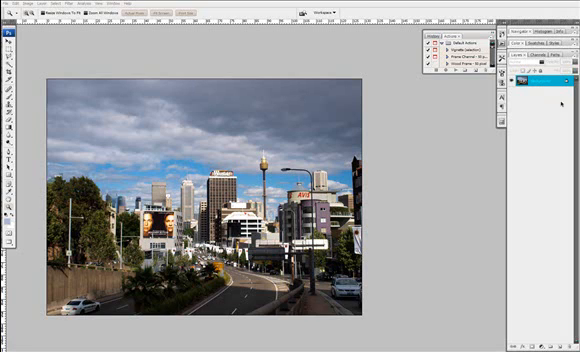
mouse_move(393, 188)
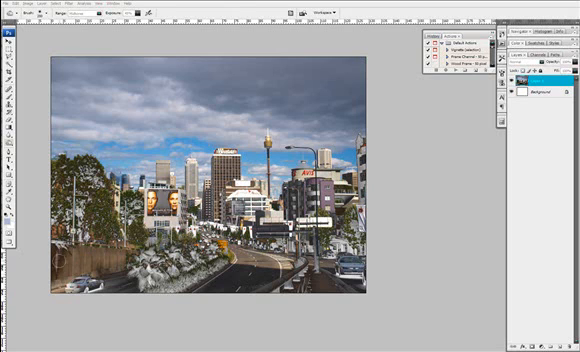
Dodge the left trees, roadside wall foliage and right-side greenery to a heavier frosty white.
click(10, 182)
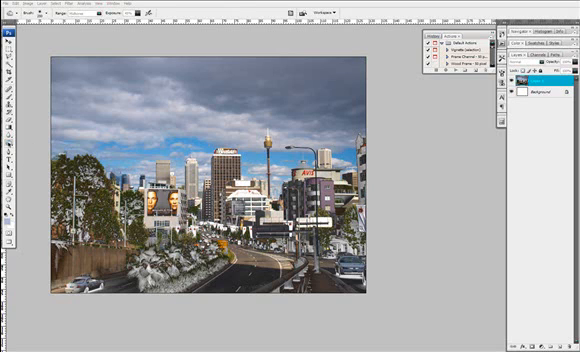
click(9, 135)
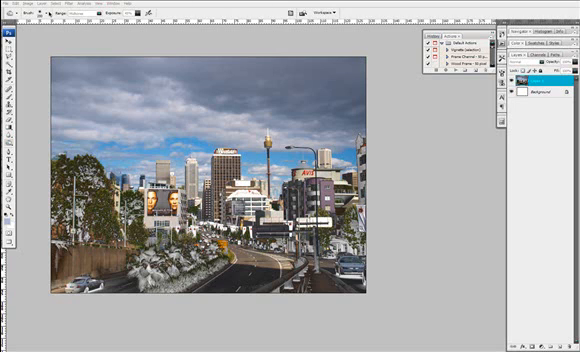
click(75, 22)
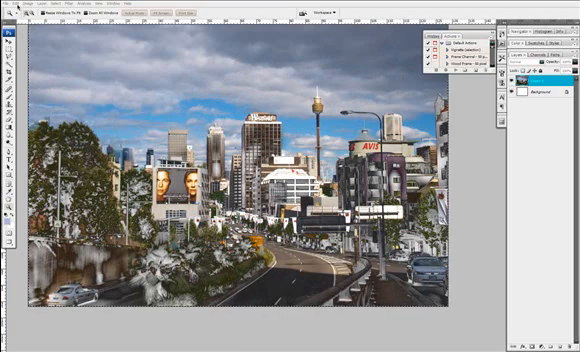
Duplicate the whitened layer, bringing the document to three layers.
click(28, 6)
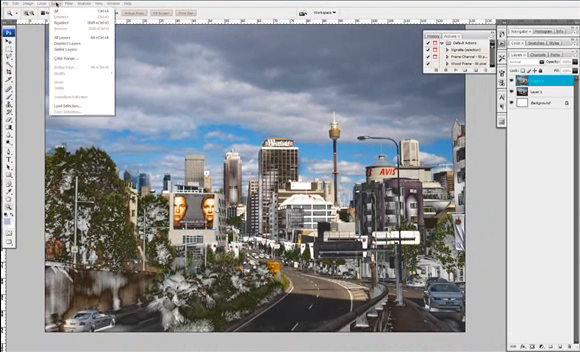
Switch the top Layer 1 copy to the Lighten blending mode.
click(78, 7)
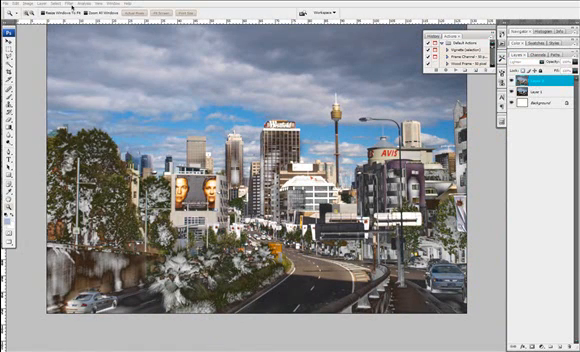
Apply a Filter > Blur effect to the Lighten-blended Layer 1 copy.
click(72, 8)
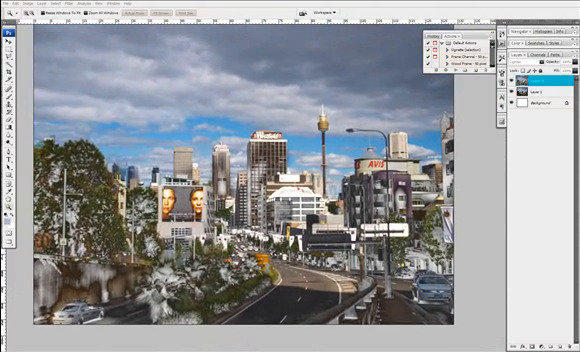
Raise brightness and contrast by adjusting the Levels input sliders.
click(28, 7)
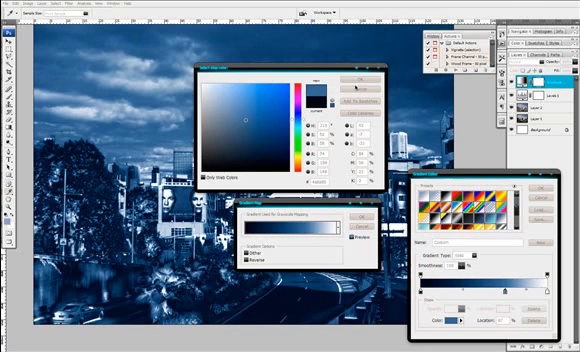
Pick dark blue for the Gradient Map's dark stop, running to white.
click(360, 67)
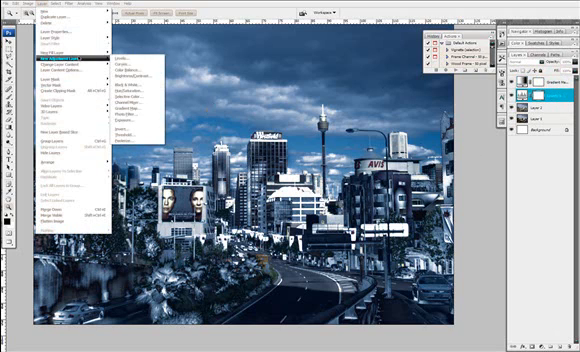
mouse_move(130, 103)
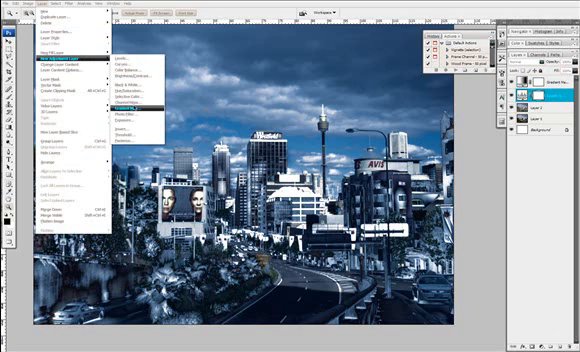